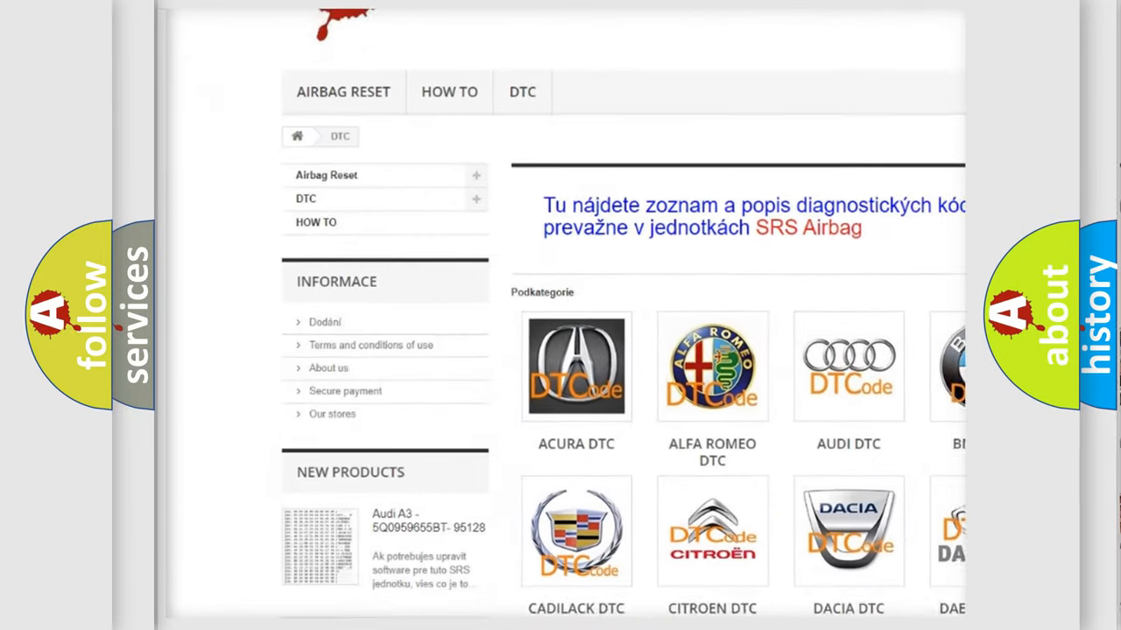
{"action": "scroll", "scroll_direction": "down", "scroll_amount": 3}
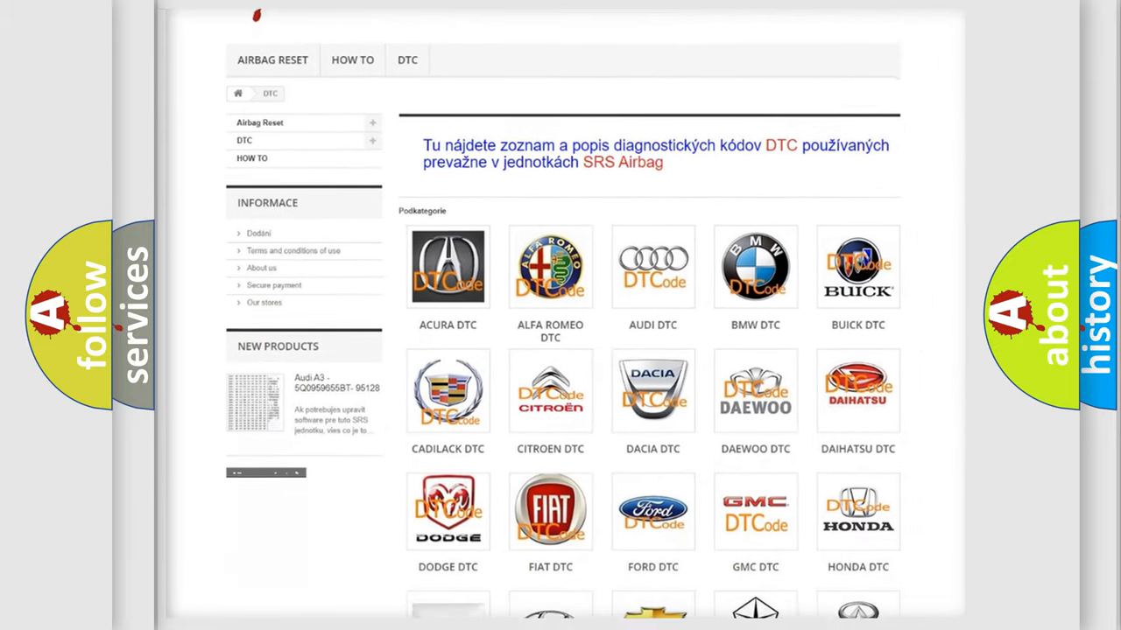
{"action": "scroll", "scroll_direction": "down", "scroll_amount": 3}
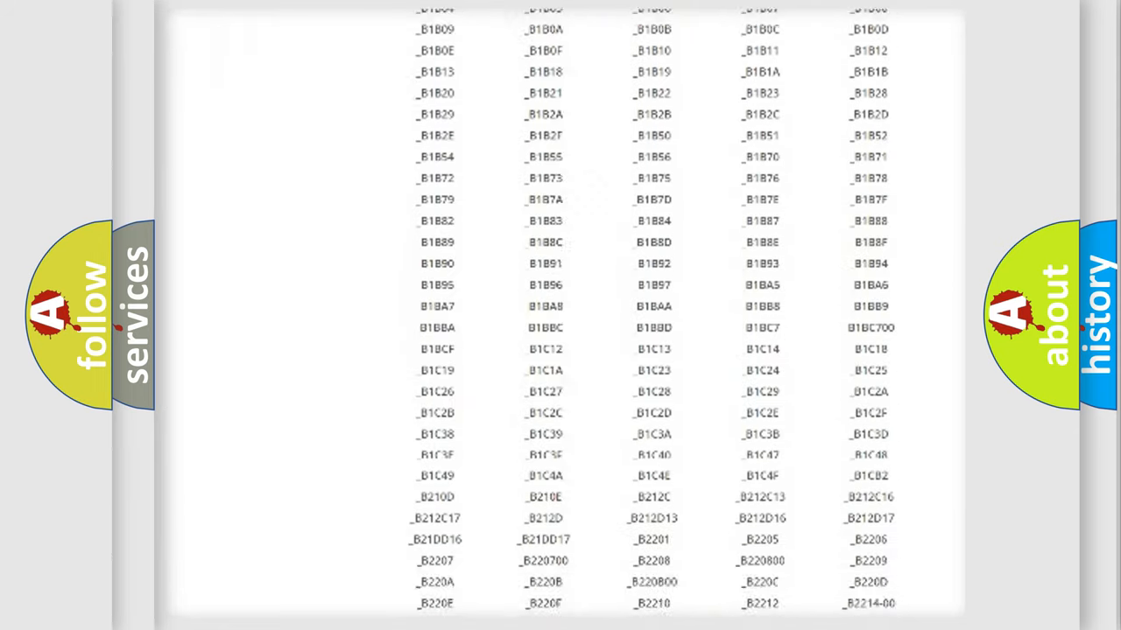
{"action": "scroll", "scroll_direction": "up", "scroll_amount": 3}
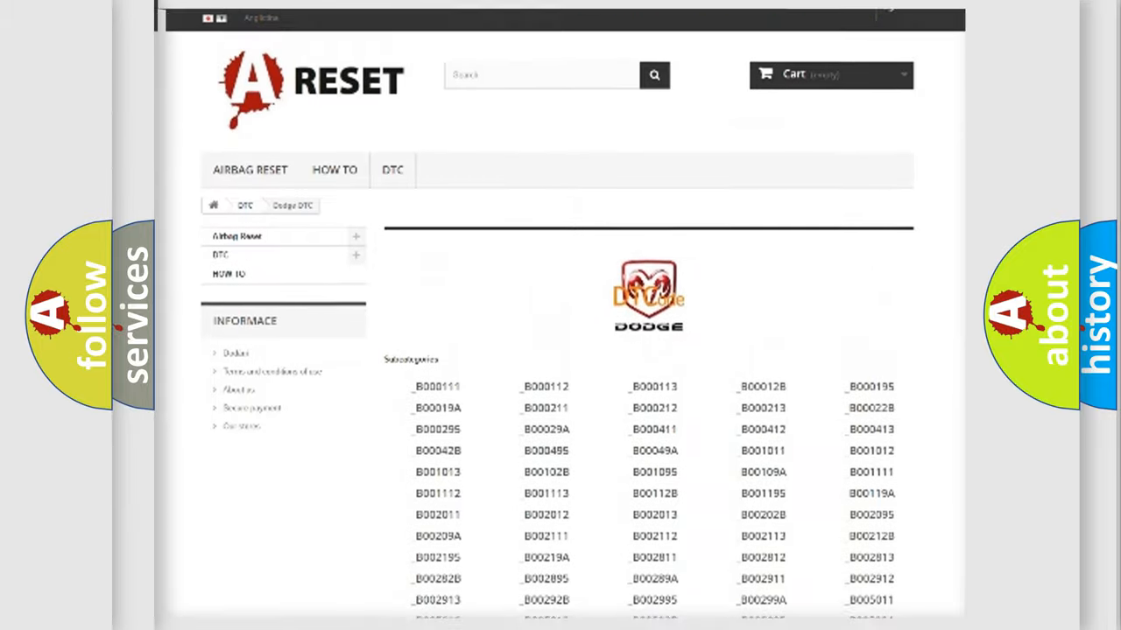